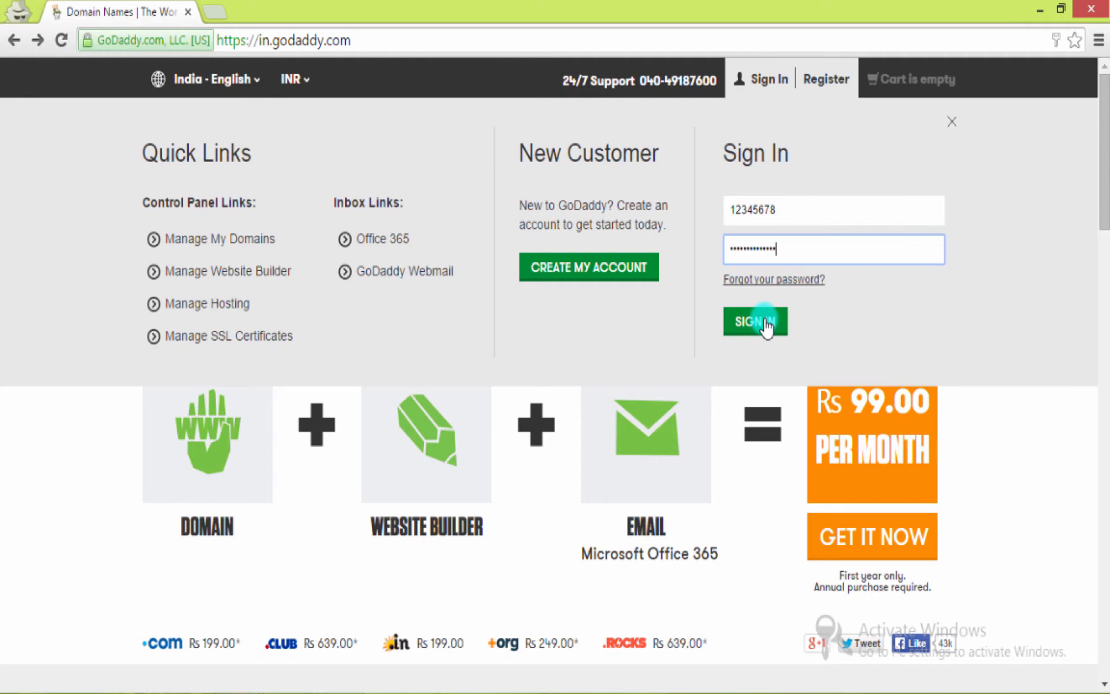
Sign in to the GoDaddy account and go to Manage next to Domains
click(754, 321)
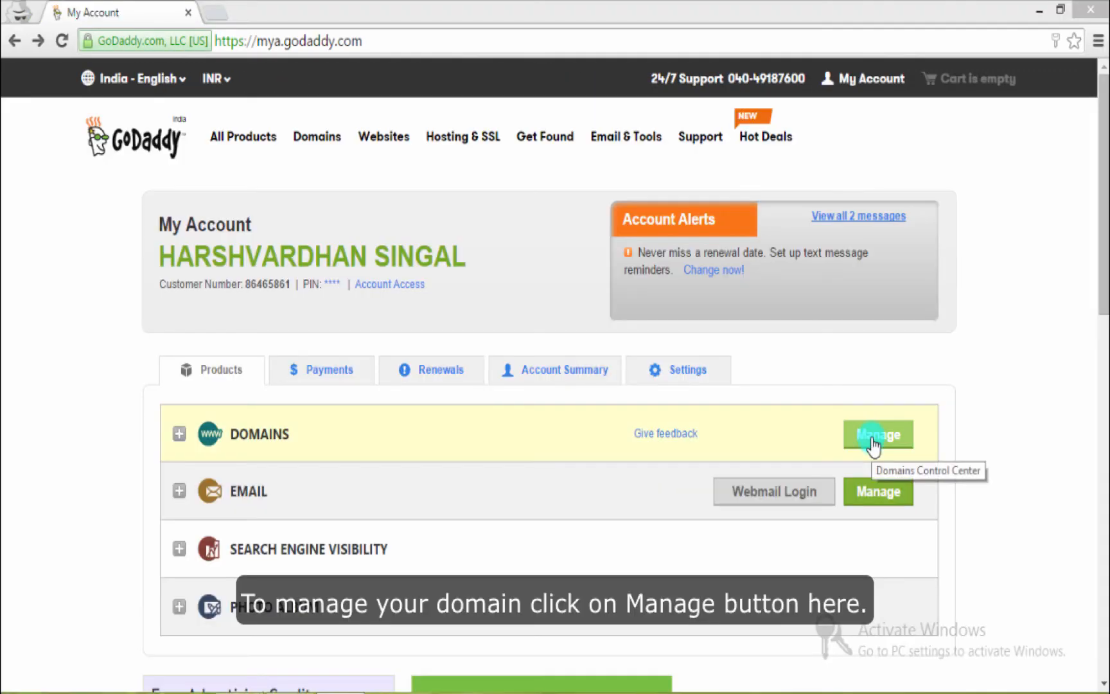
click(877, 435)
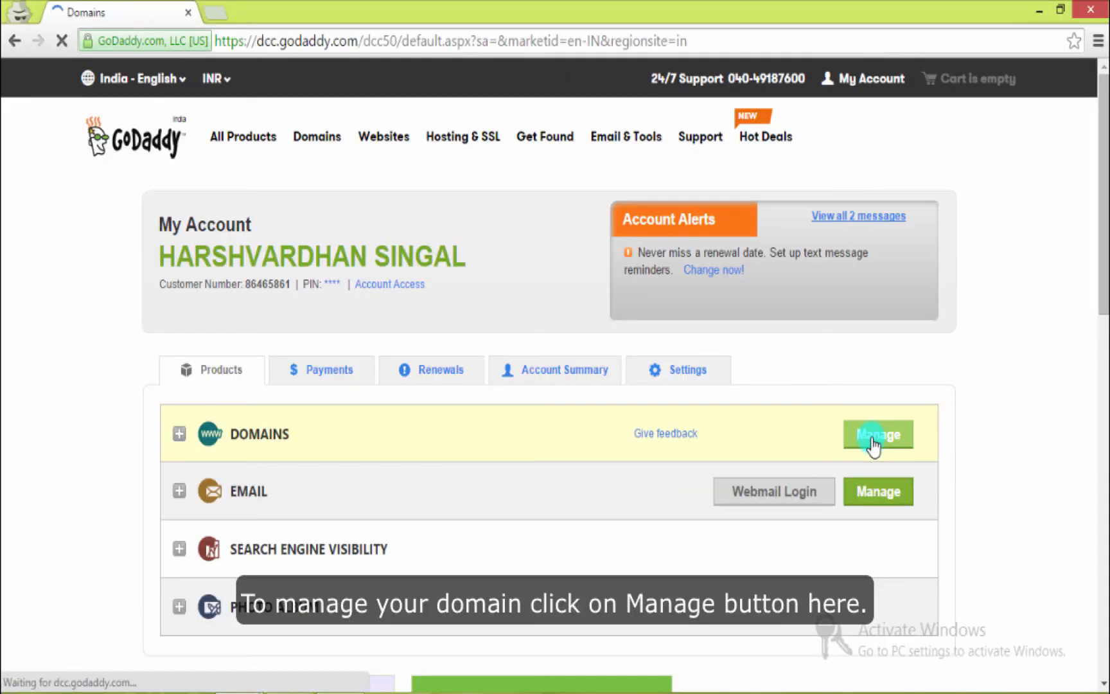
Show the DNS Zone File records of WEARWRISTBAND.COM from the Domains list
click(877, 435)
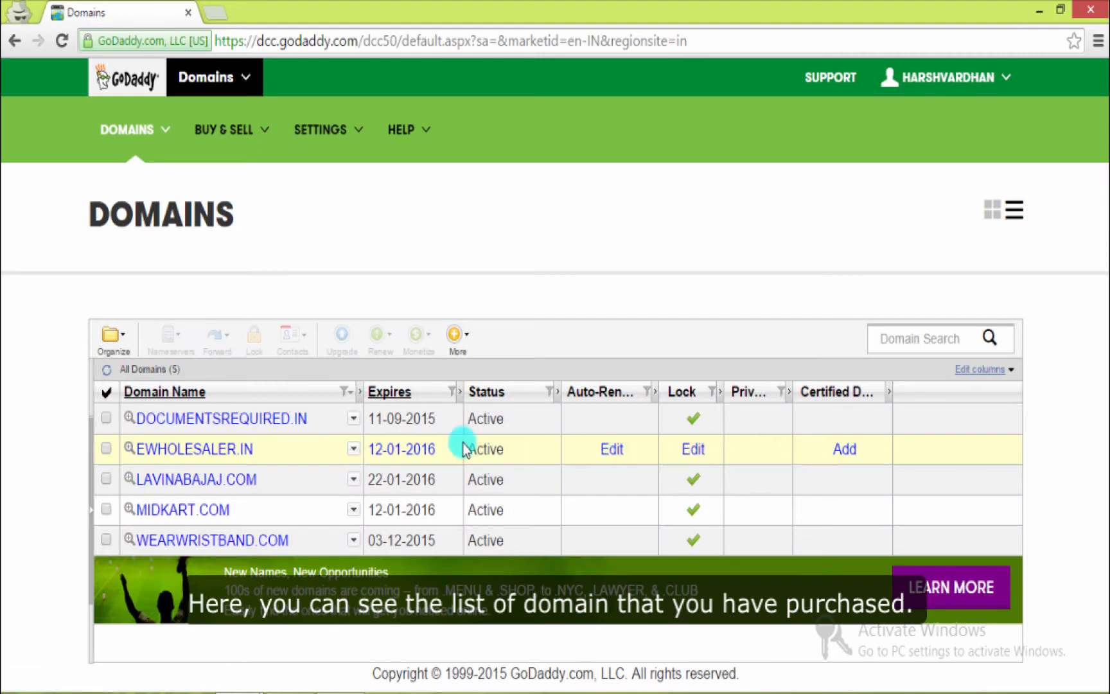
click(212, 540)
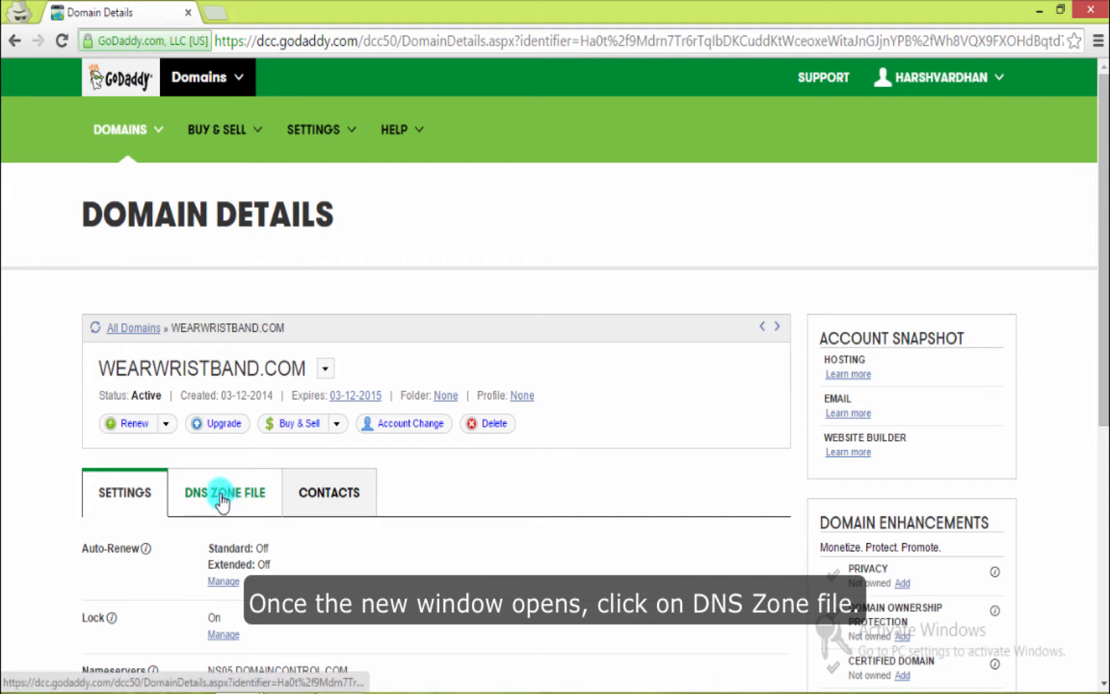
click(225, 492)
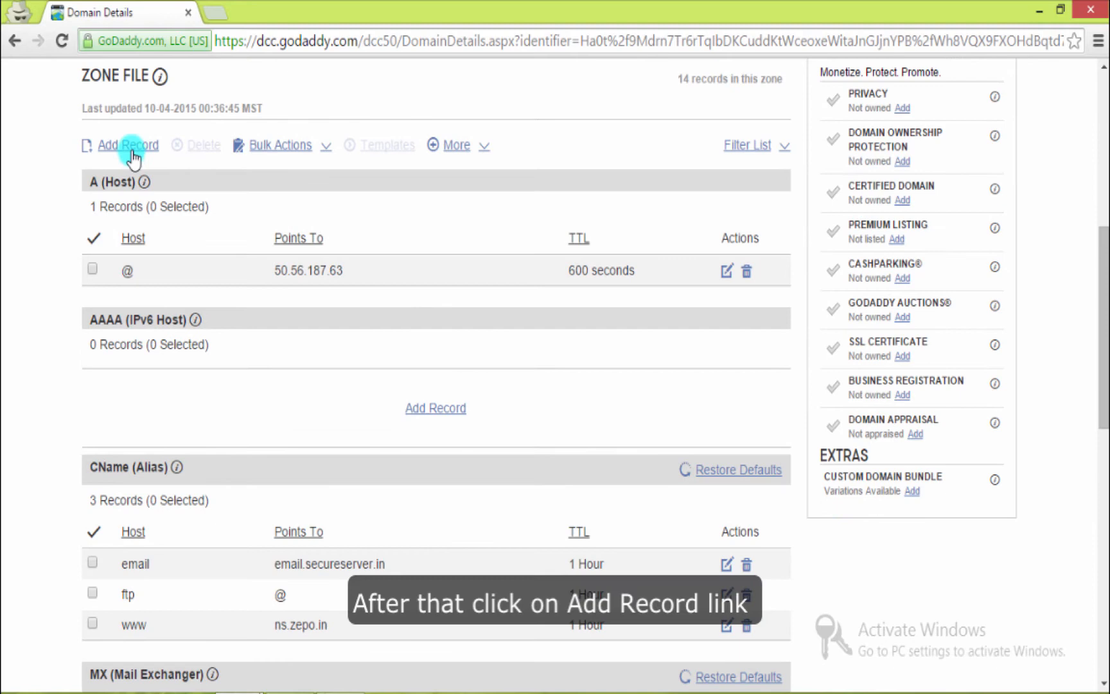
Add an A (Host) record with host @ pointing to 50.56.187.63
click(127, 145)
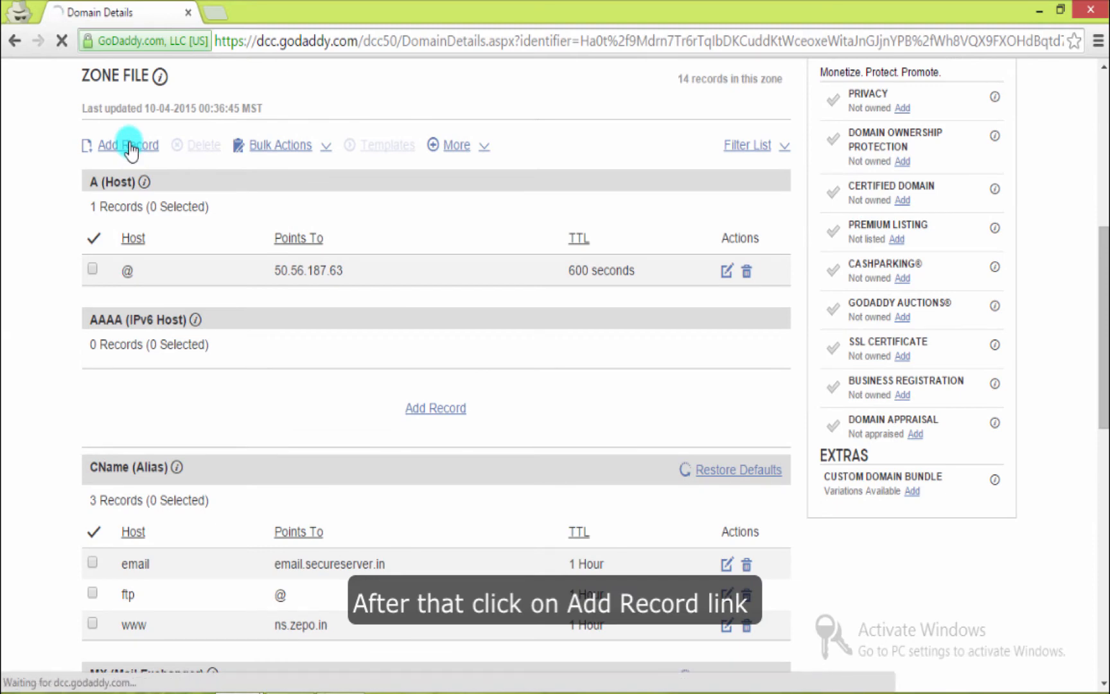
click(128, 146)
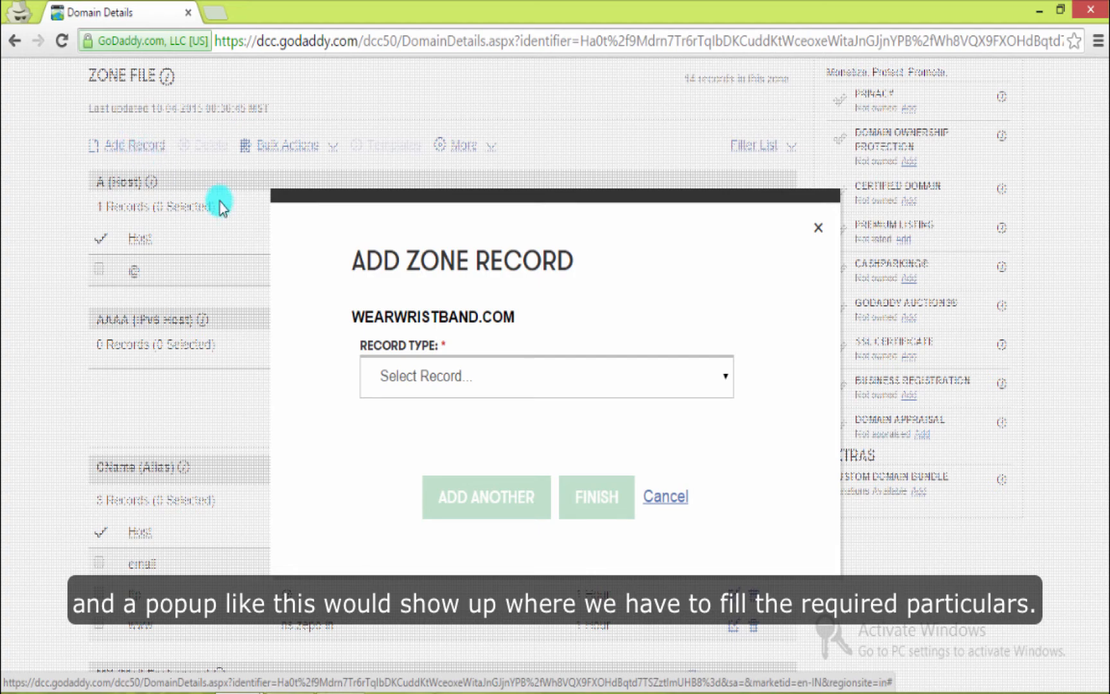
click(545, 376)
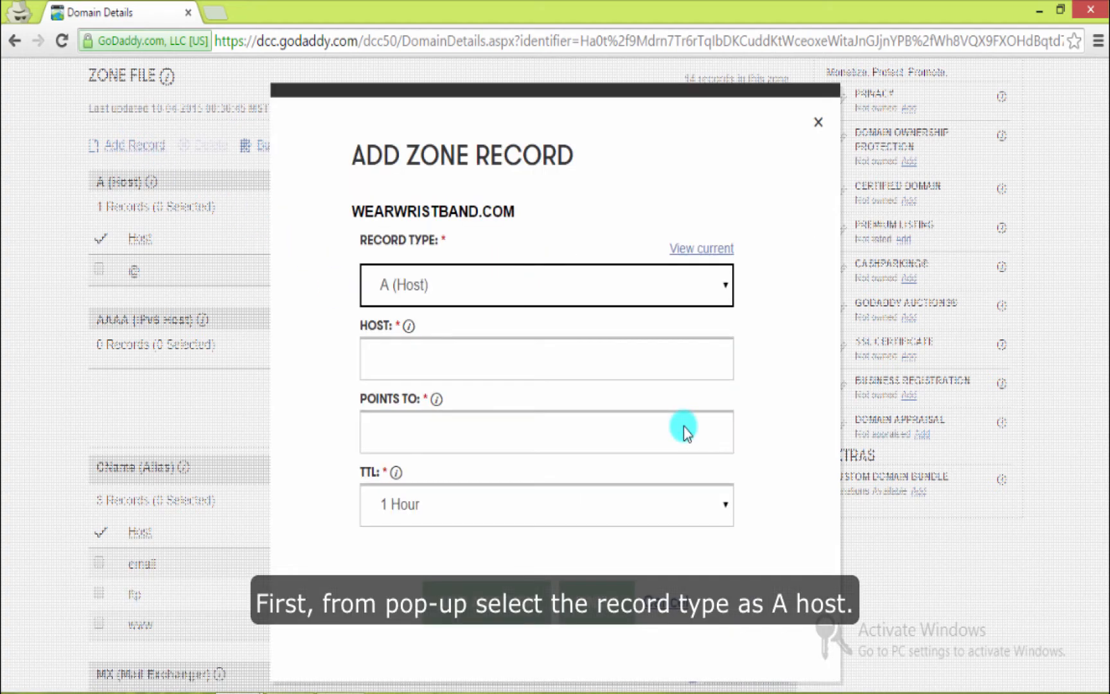
text(@)
click(546, 432)
text(50)
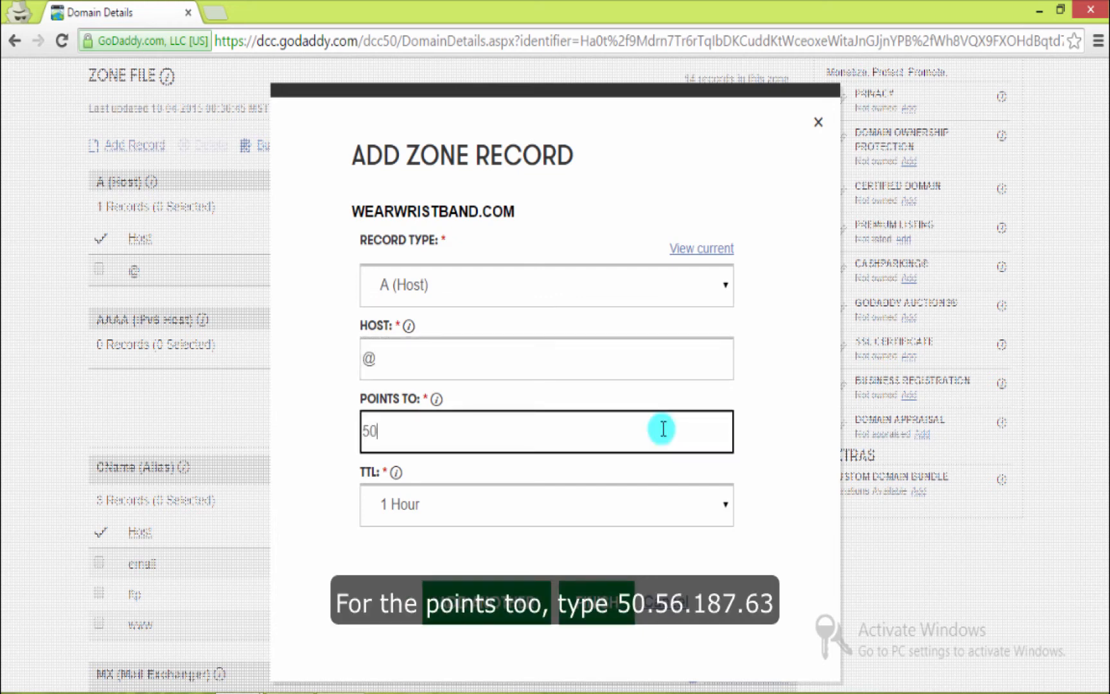
text(.56)
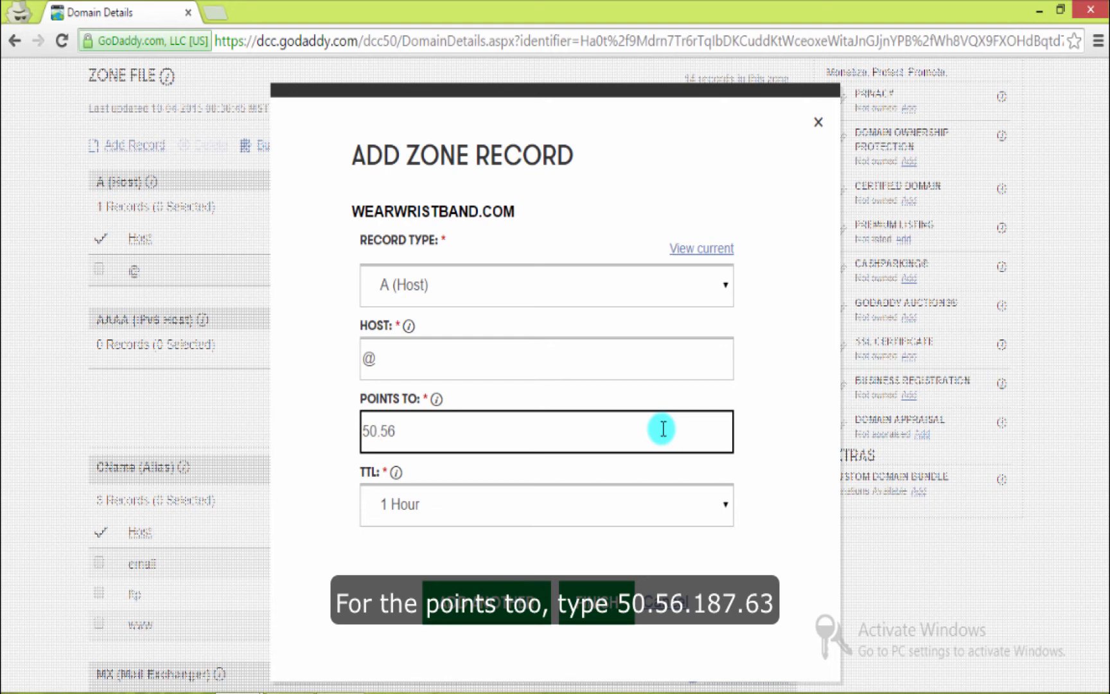
text(.187)
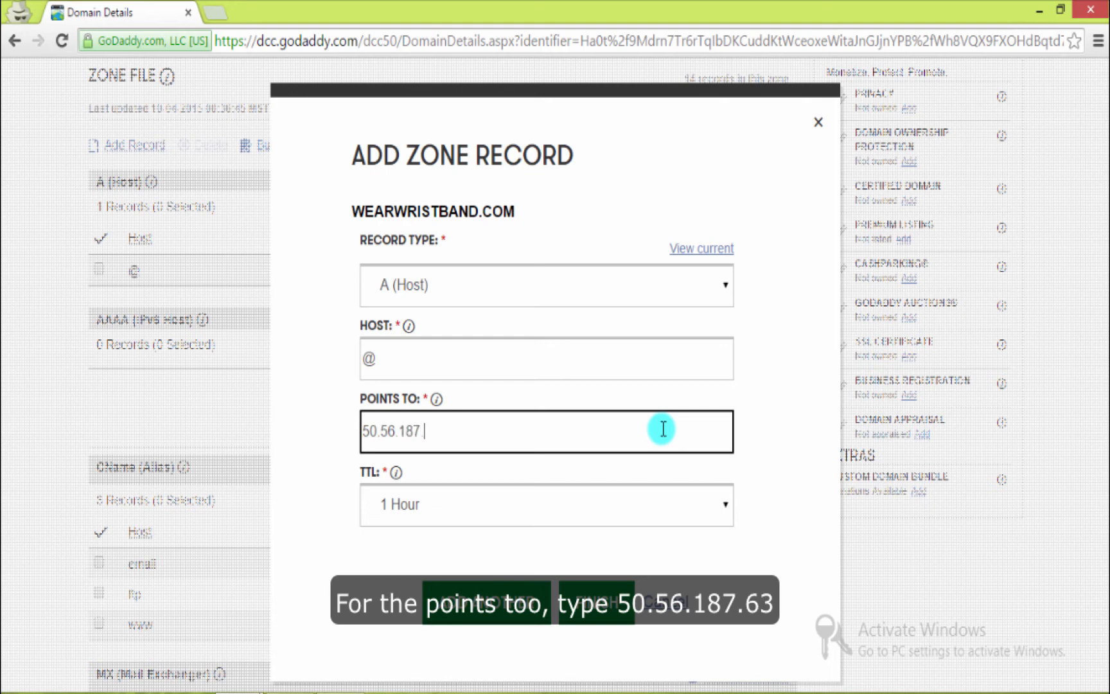
text(63)
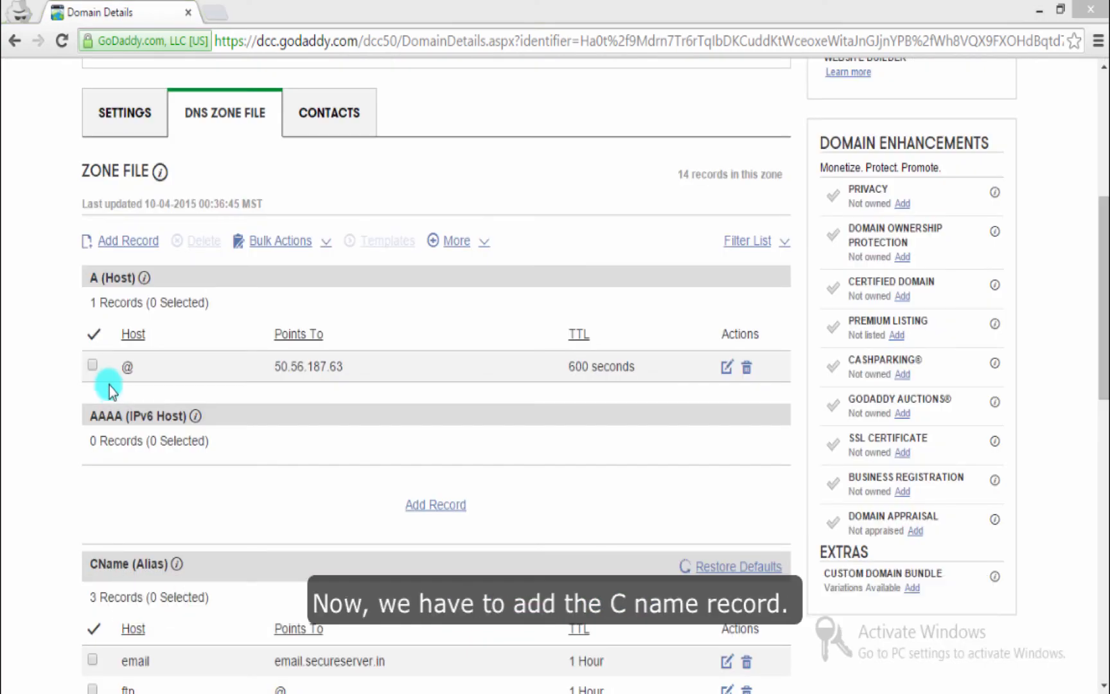
Add a CNAME (Alias) record with host www pointing to ns.zepo.in
click(128, 240)
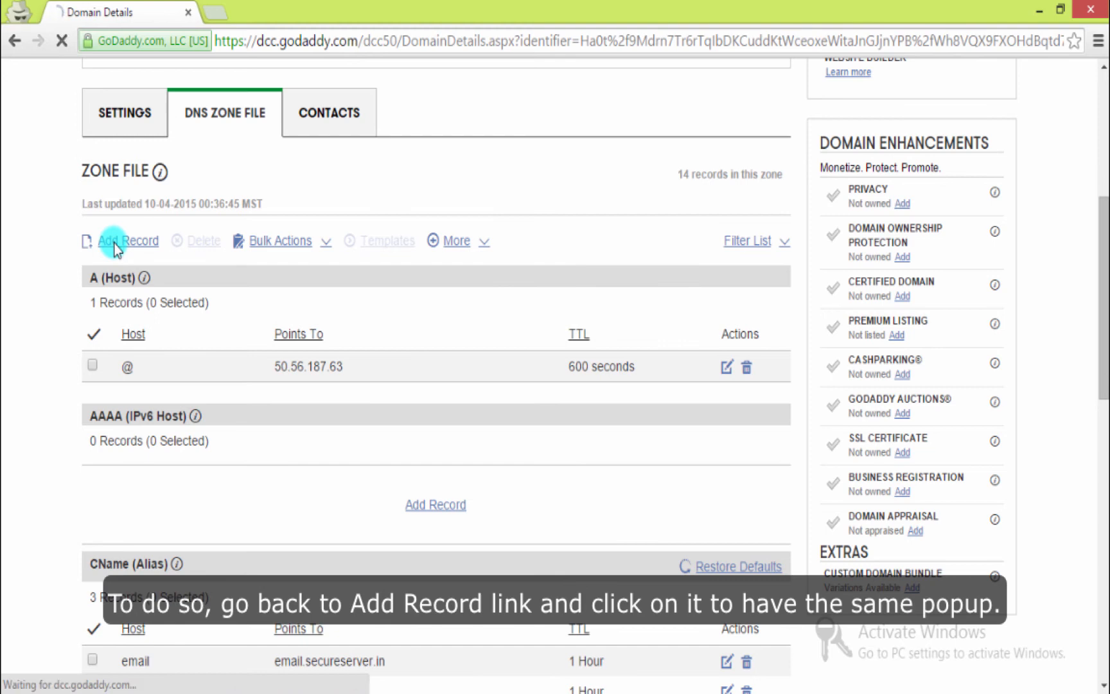
click(127, 241)
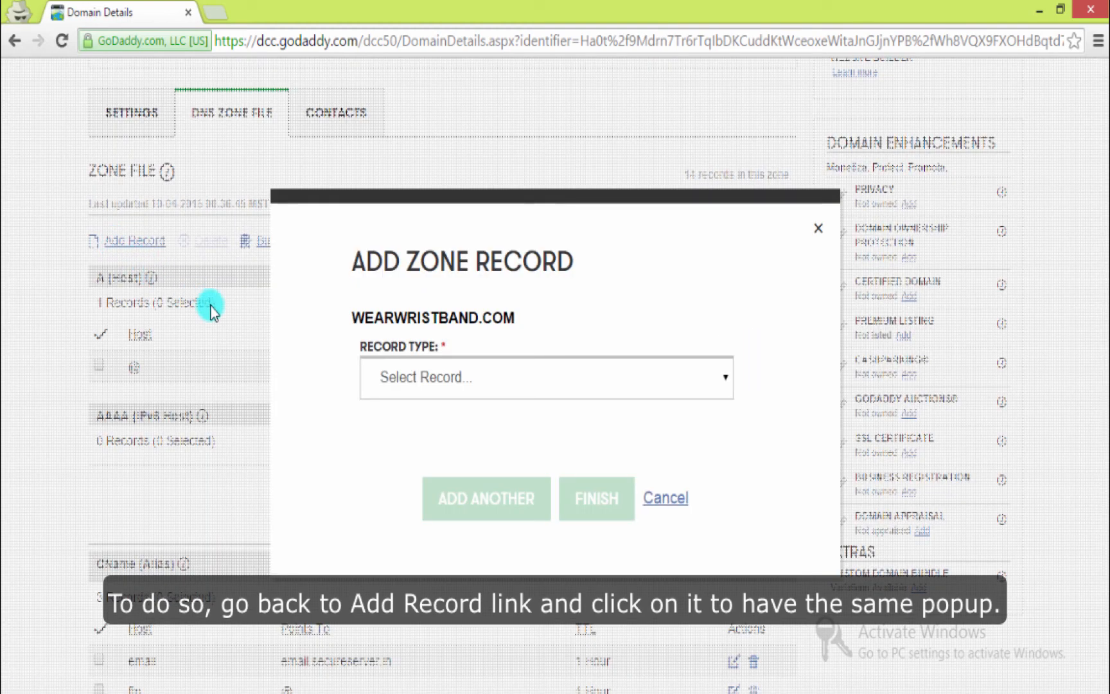
click(545, 376)
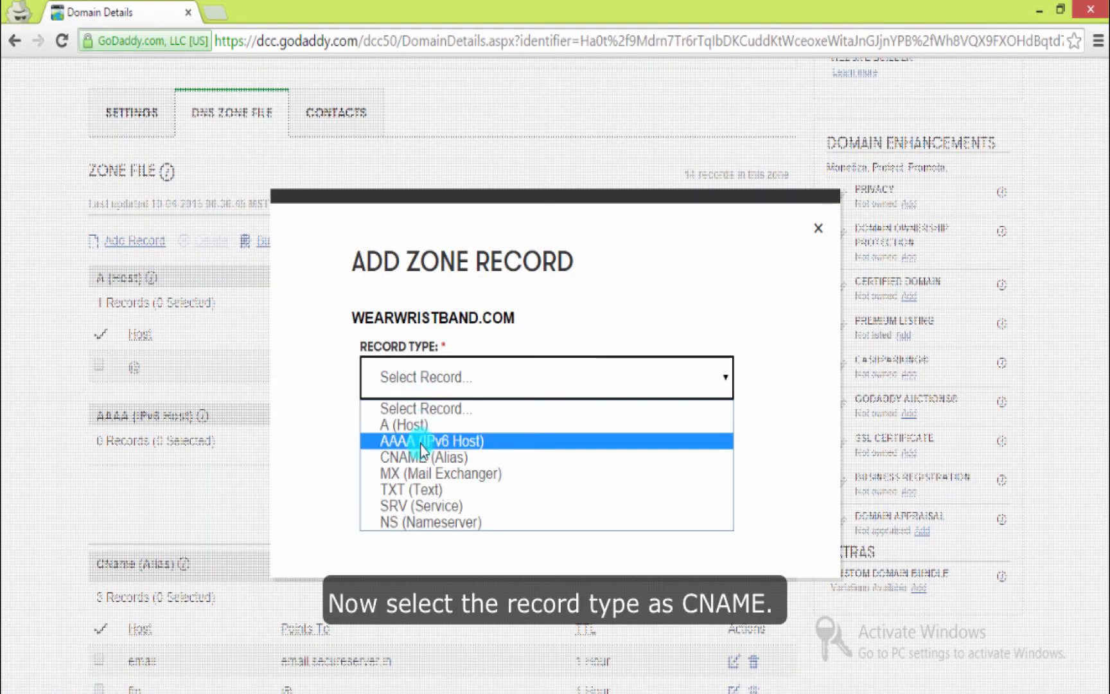
click(432, 456)
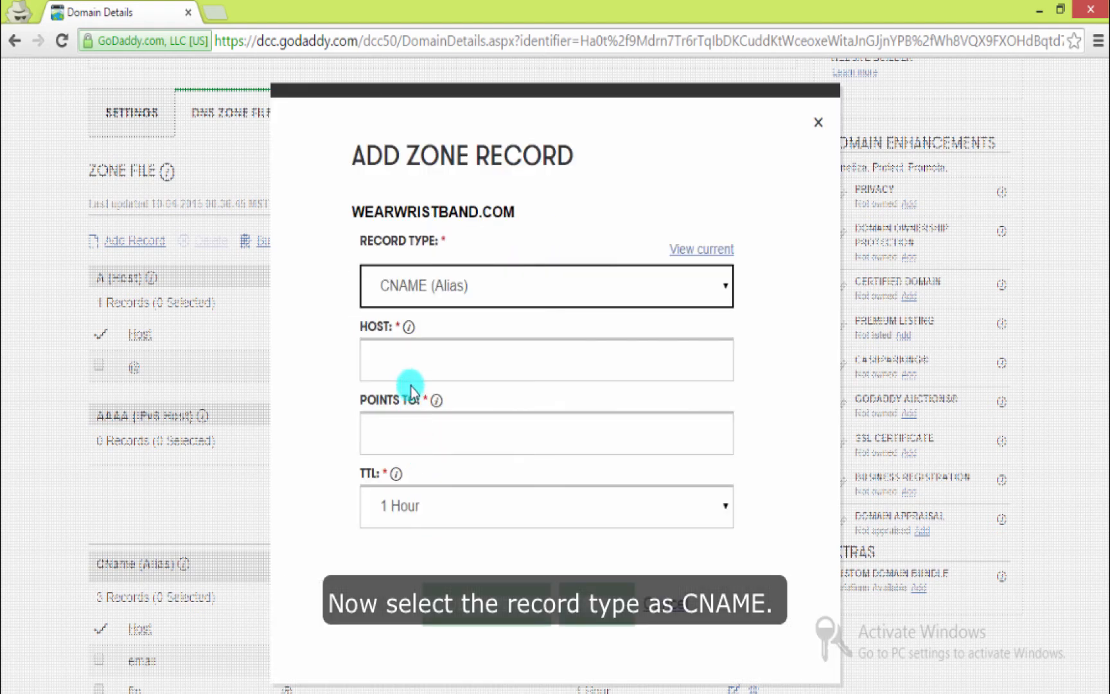
click(545, 358)
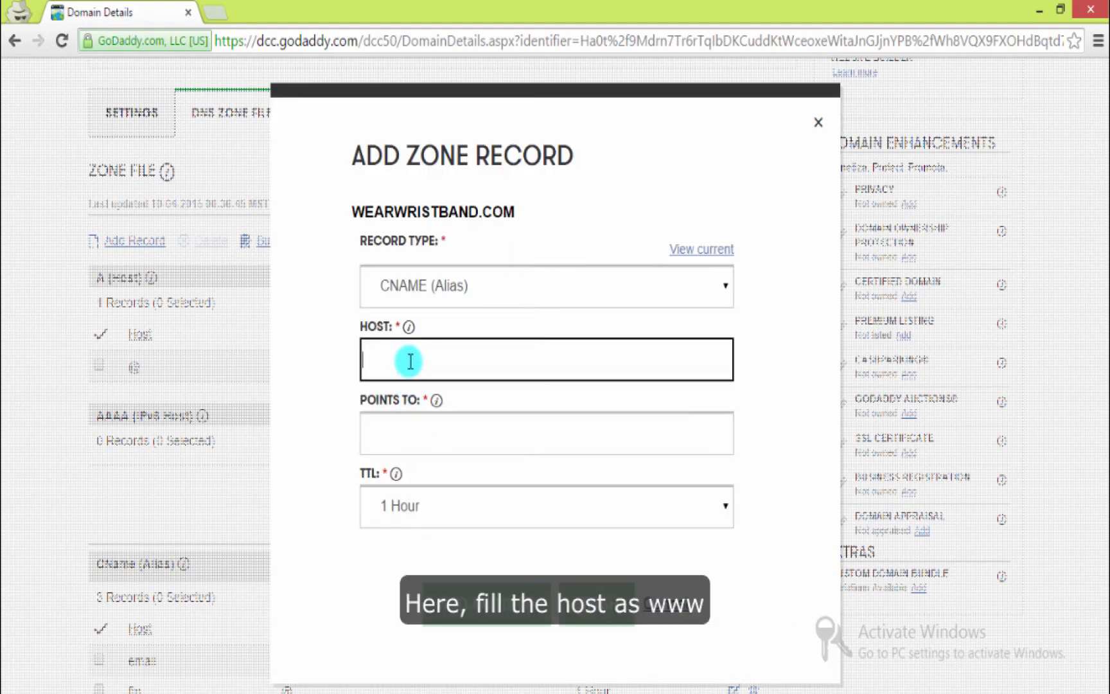
text(www)
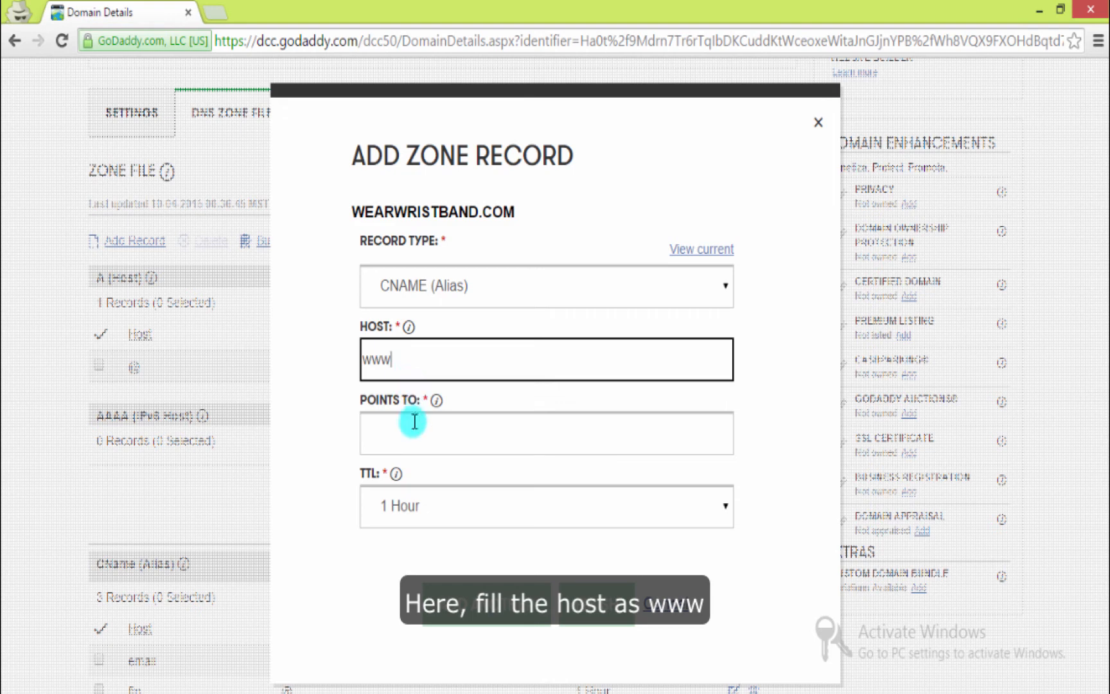
text(ns.ze)
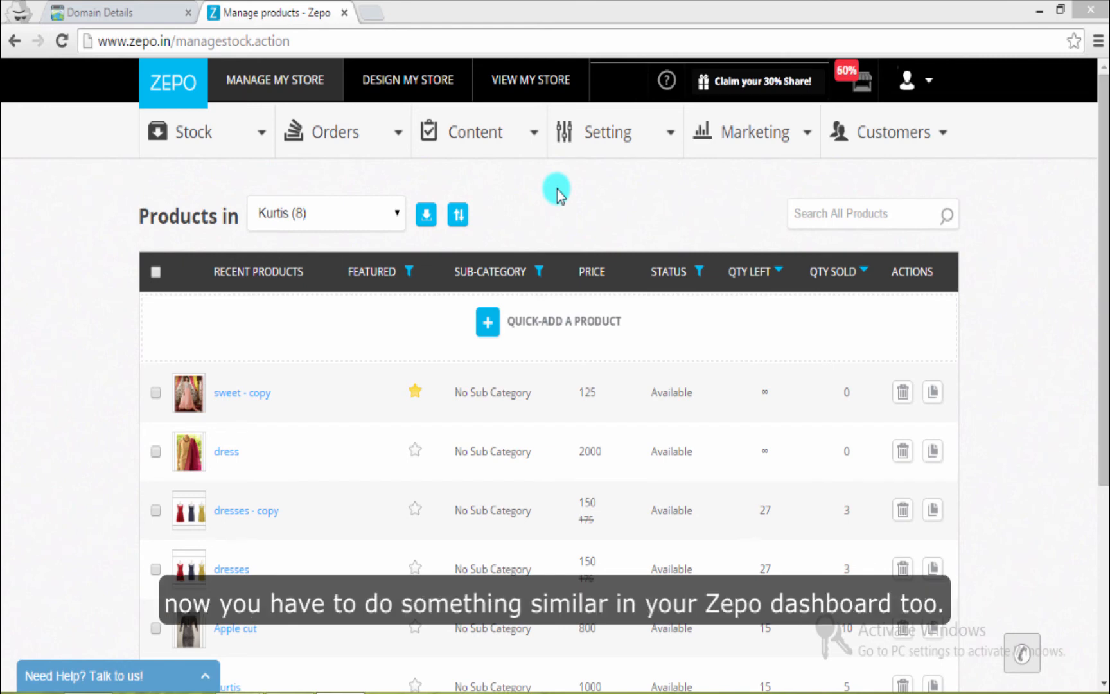
Enter xyz.com as the store's custom domain in Zepo's Domain Linking settings
click(607, 131)
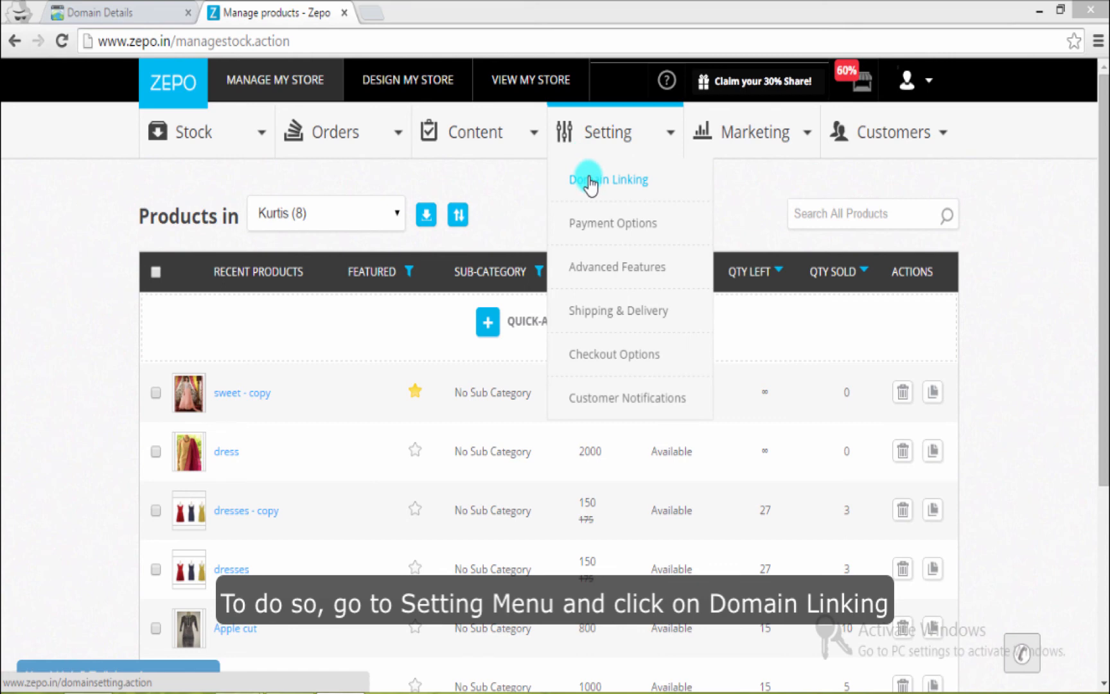
click(608, 178)
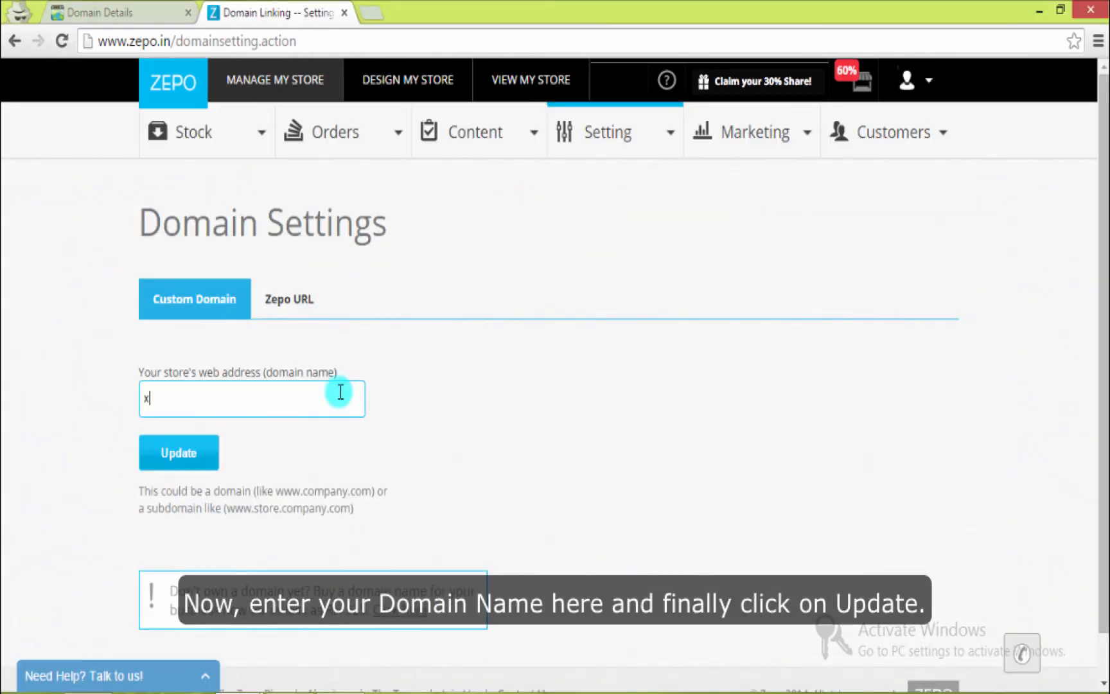
text(yz.com)
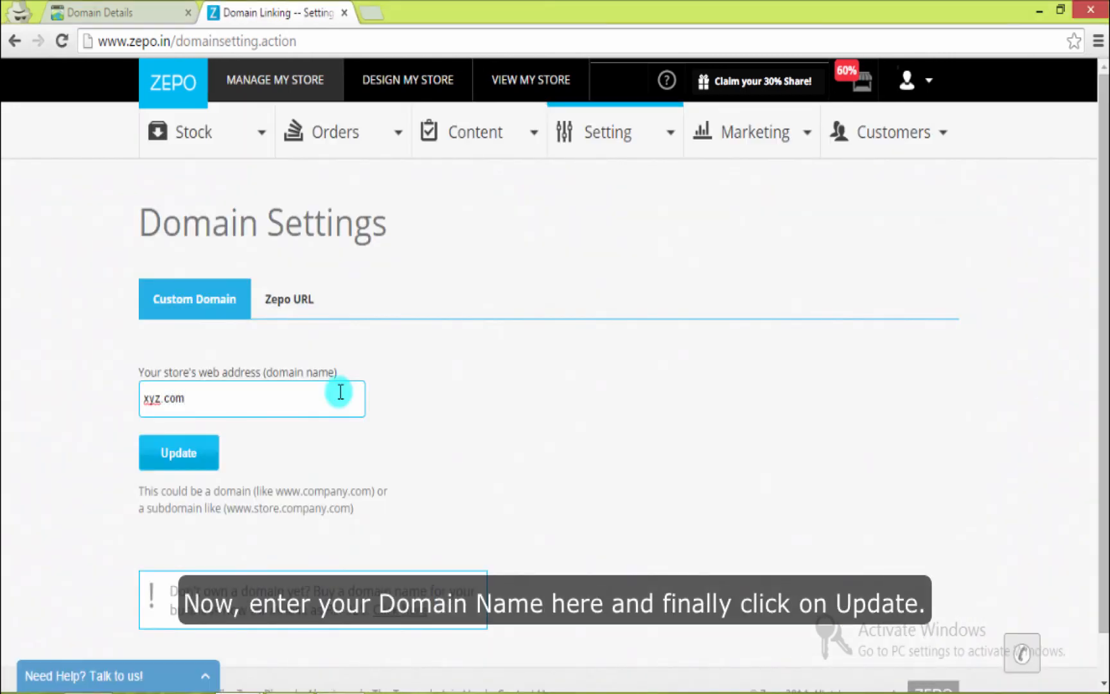